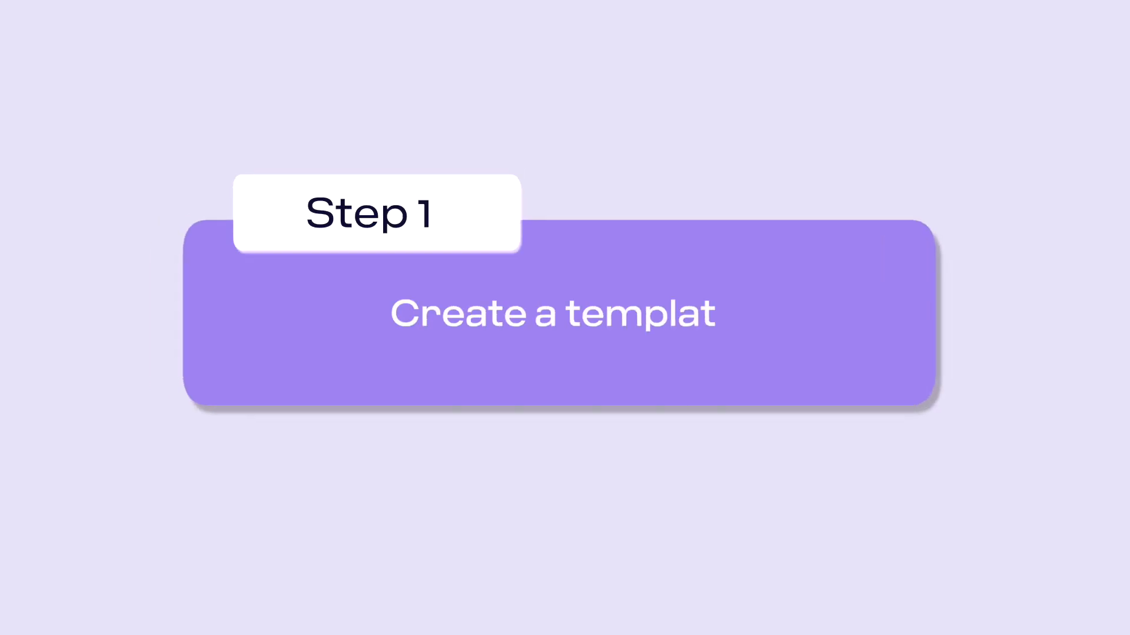
# Start a new untitled template and list the collections it can be filed under.
pyautogui.write('e')
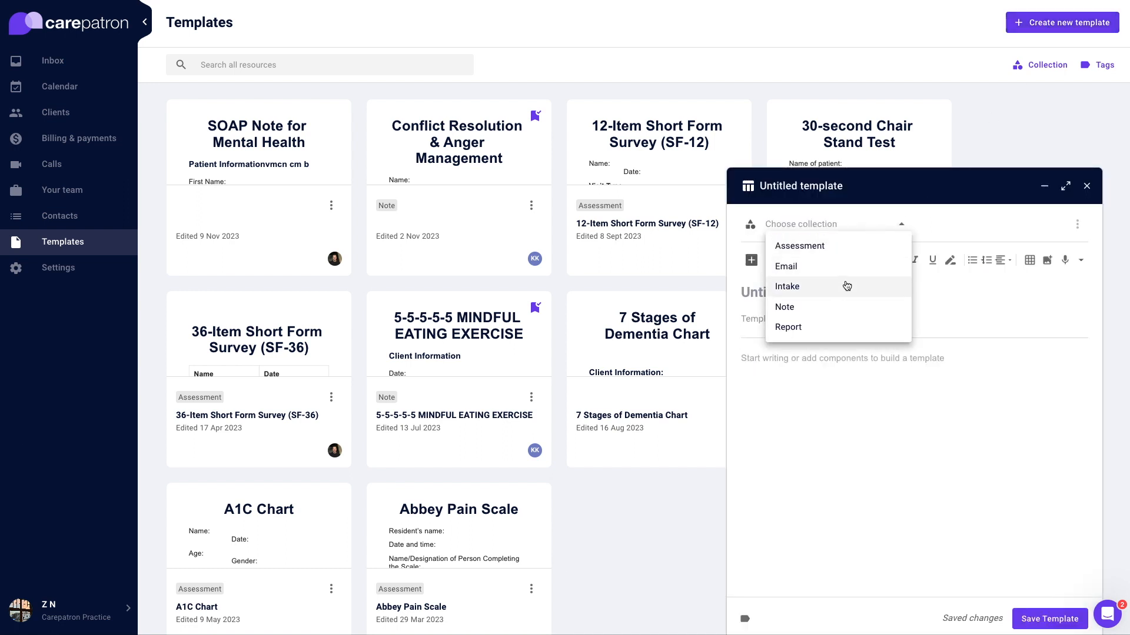
# File the template under Intake, add a required long-answer question 'What symptoms have you been experiencing in the last month?' and save.
pyautogui.click(788, 286)
pyautogui.write('Patient Intake')
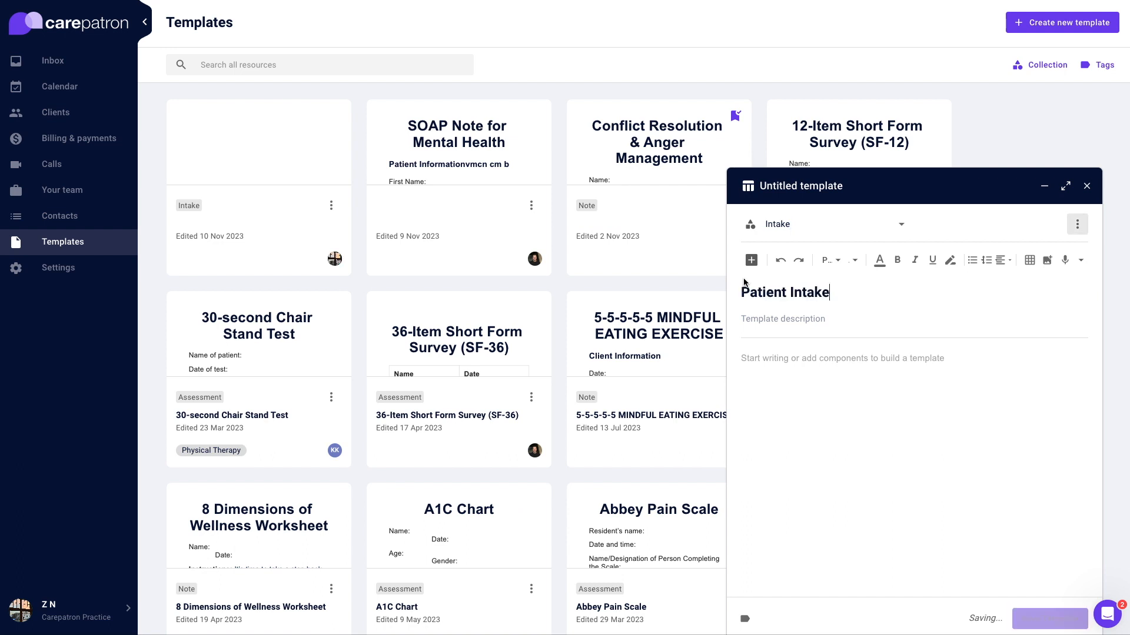
pyautogui.click(749, 260)
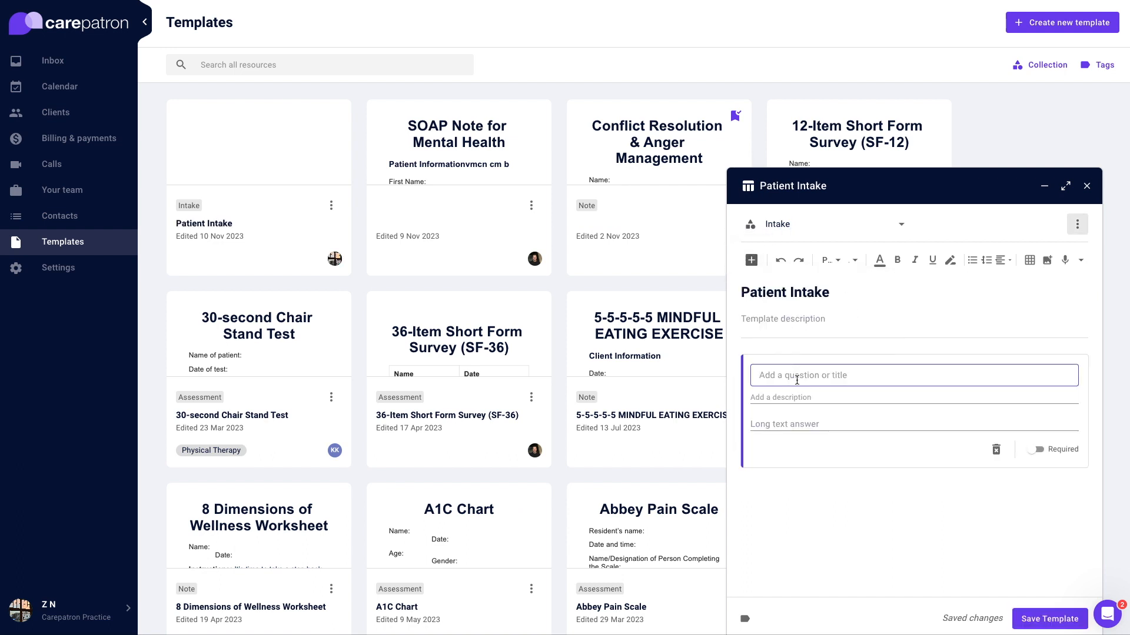
pyautogui.write('What symptoms have you been experiencing in the last month?')
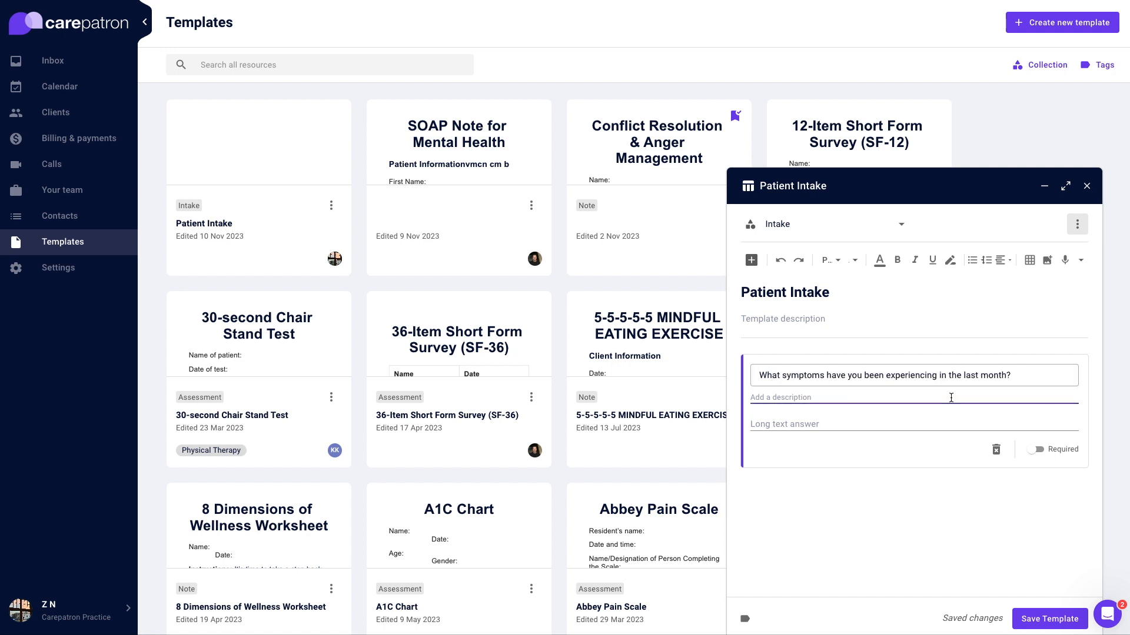
pyautogui.click(1035, 449)
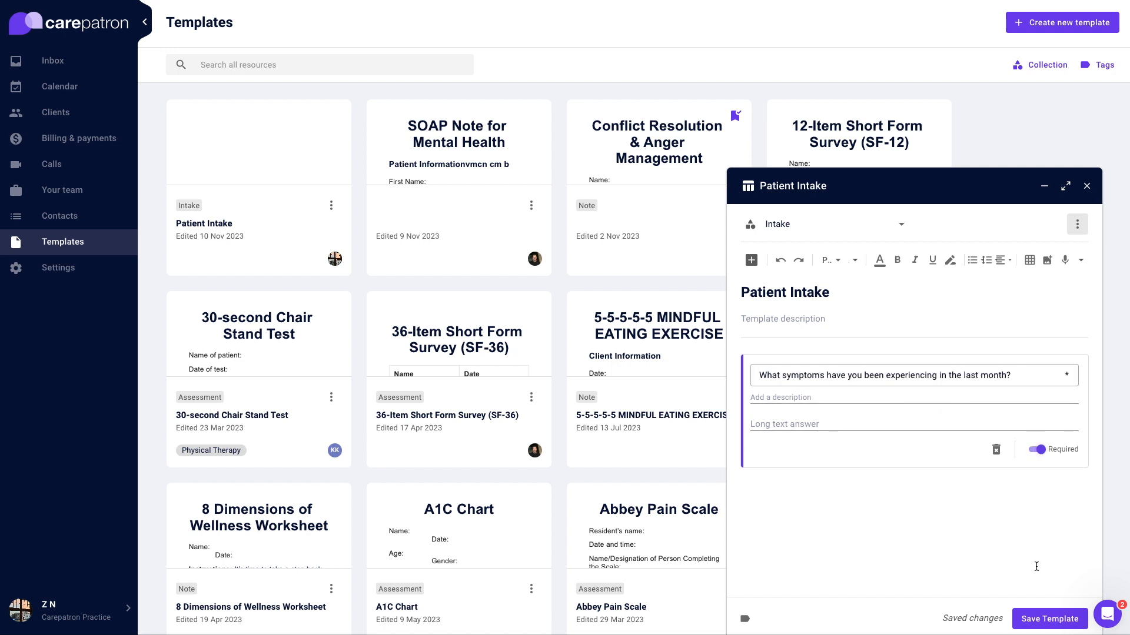
pyautogui.click(1086, 186)
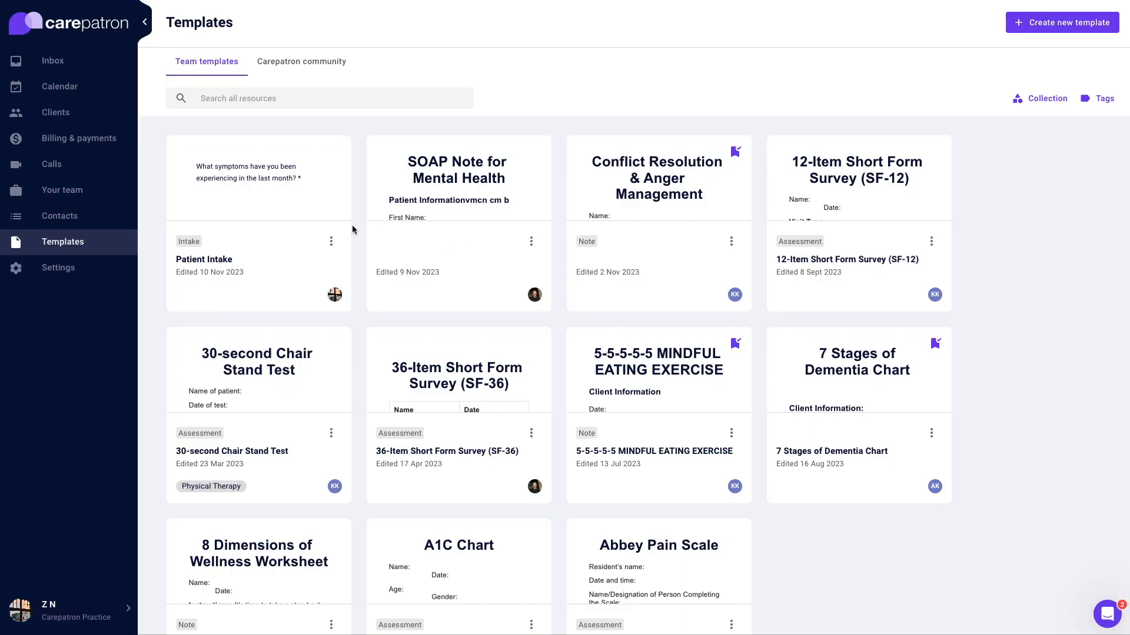
# Reopen Patient Intake for editing, add a multiple-choice question and save the template.
pyautogui.click(330, 242)
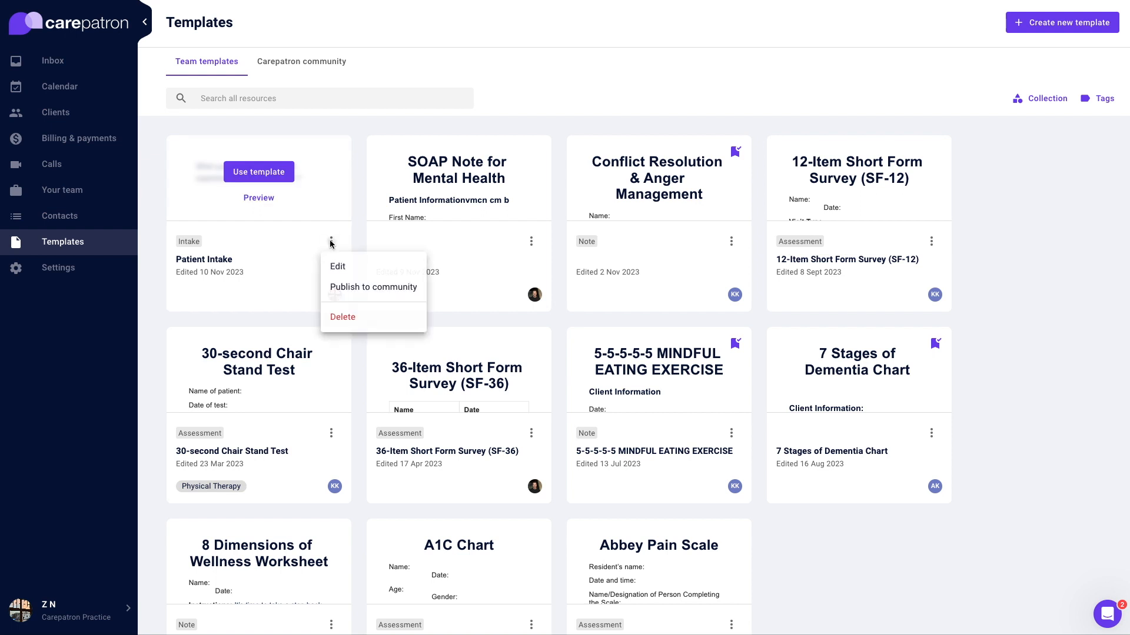
pyautogui.click(338, 265)
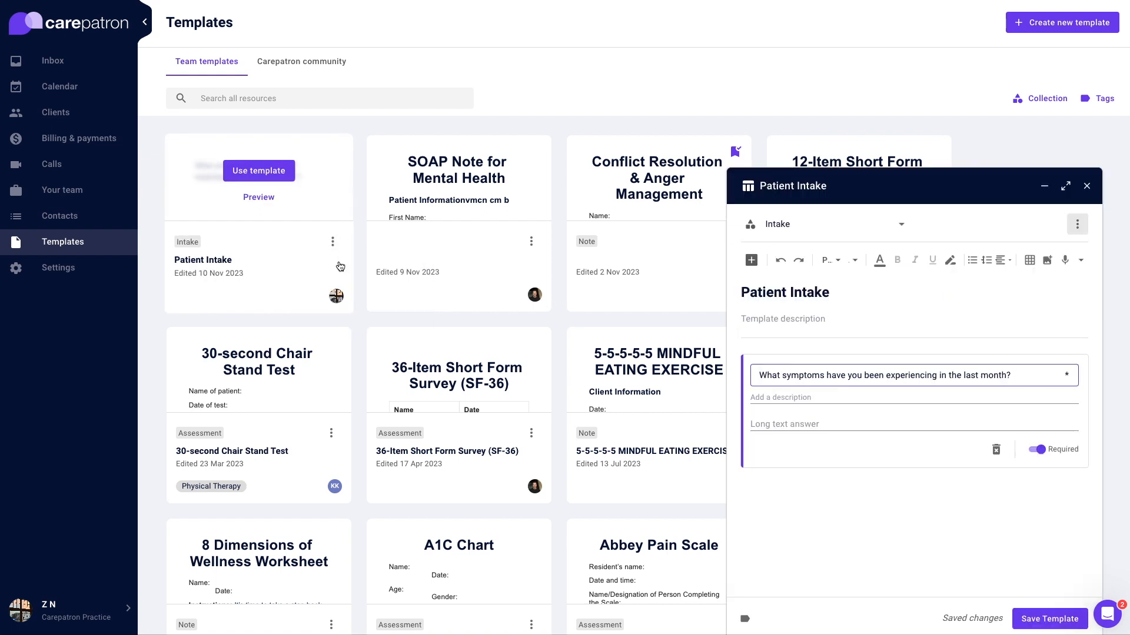
pyautogui.click(750, 260)
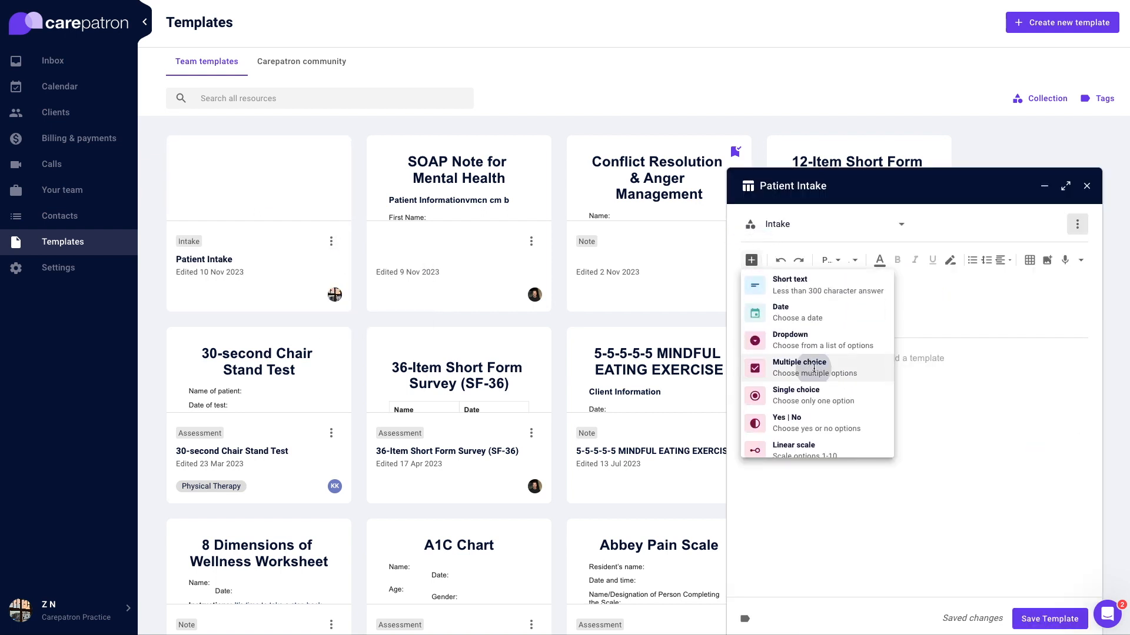
pyautogui.click(798, 367)
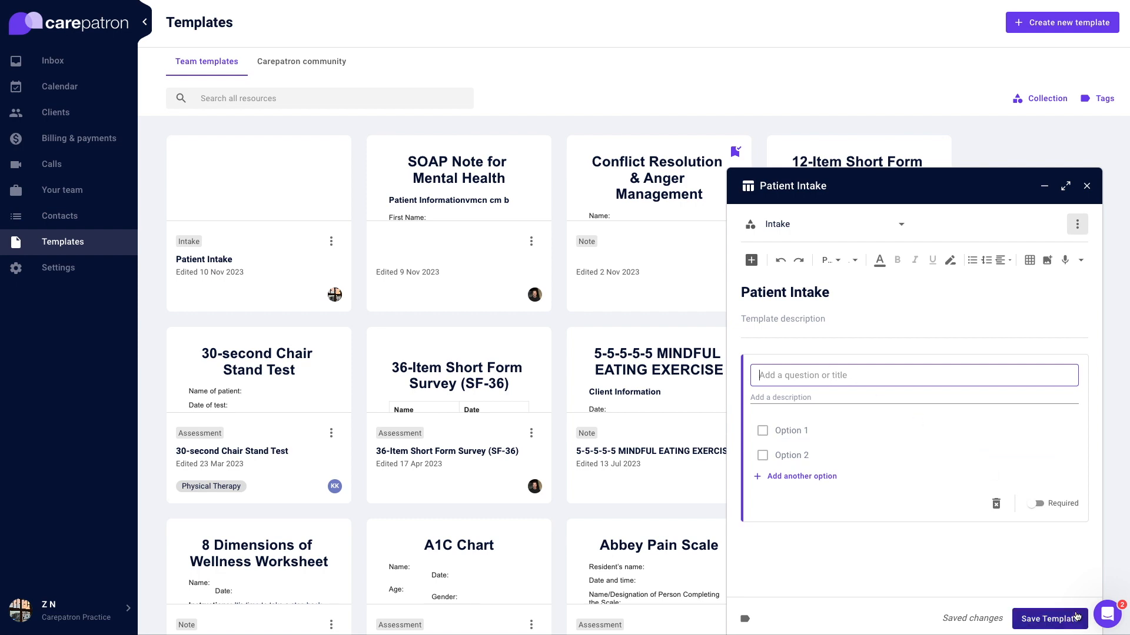
pyautogui.click(1086, 186)
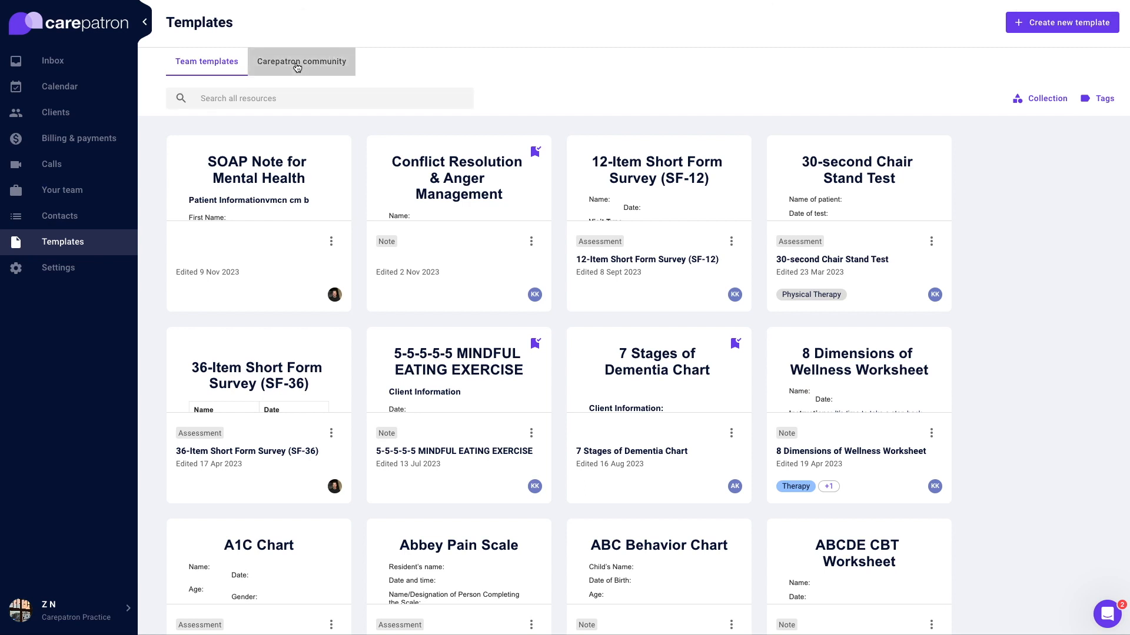
# Copy the community's New Patient Intake Form to team templates, add a multiple-choice question and save.
pyautogui.click(300, 61)
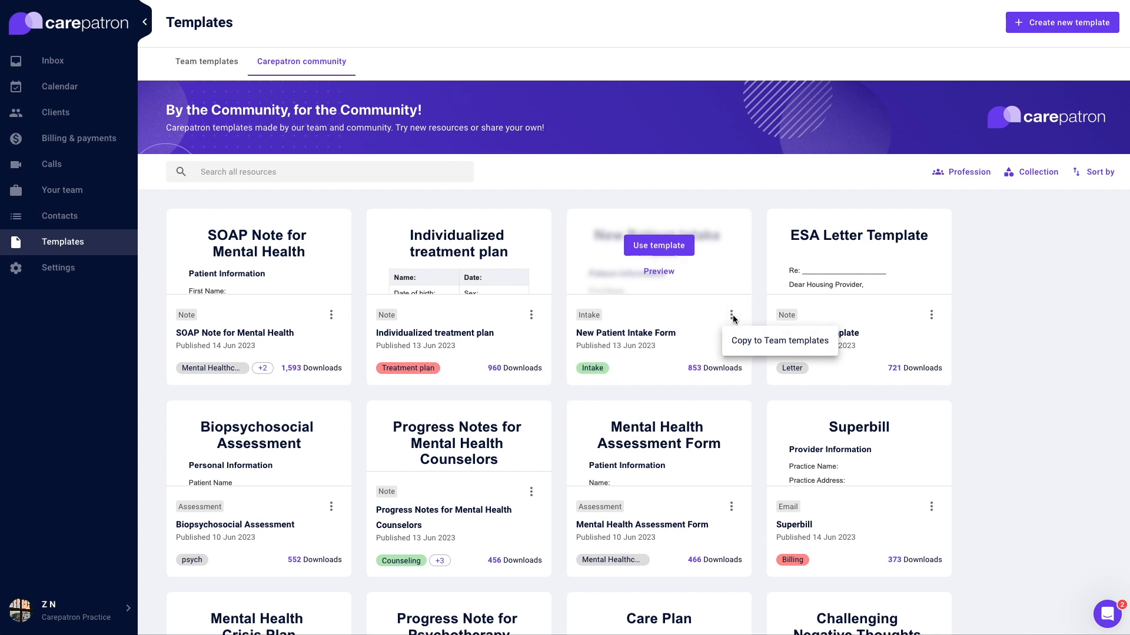
pyautogui.click(205, 61)
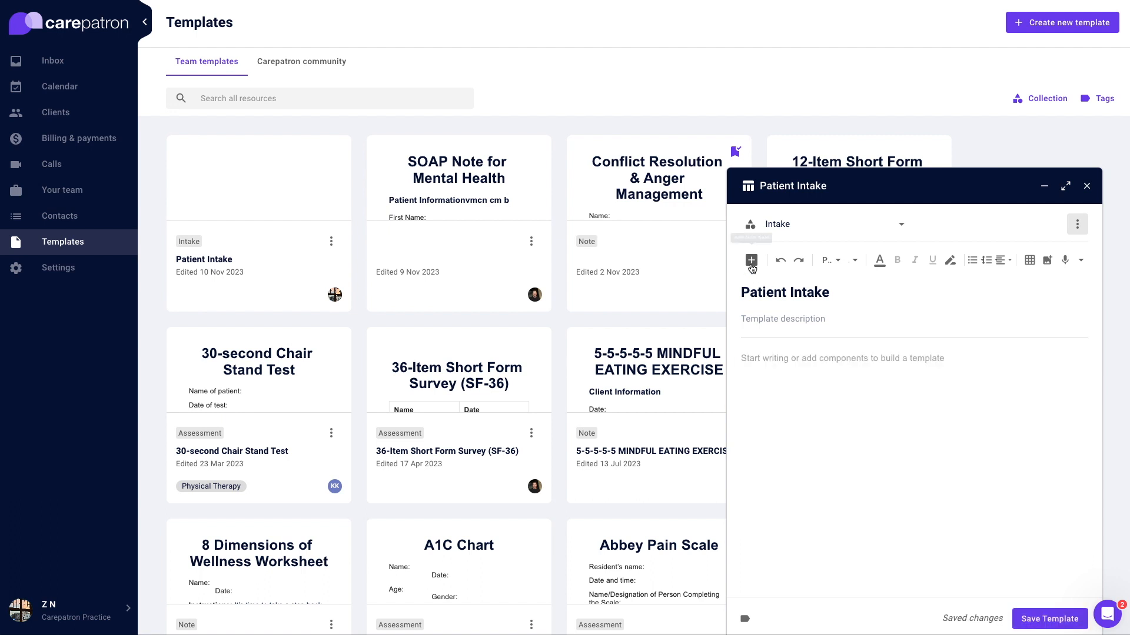
pyautogui.click(750, 260)
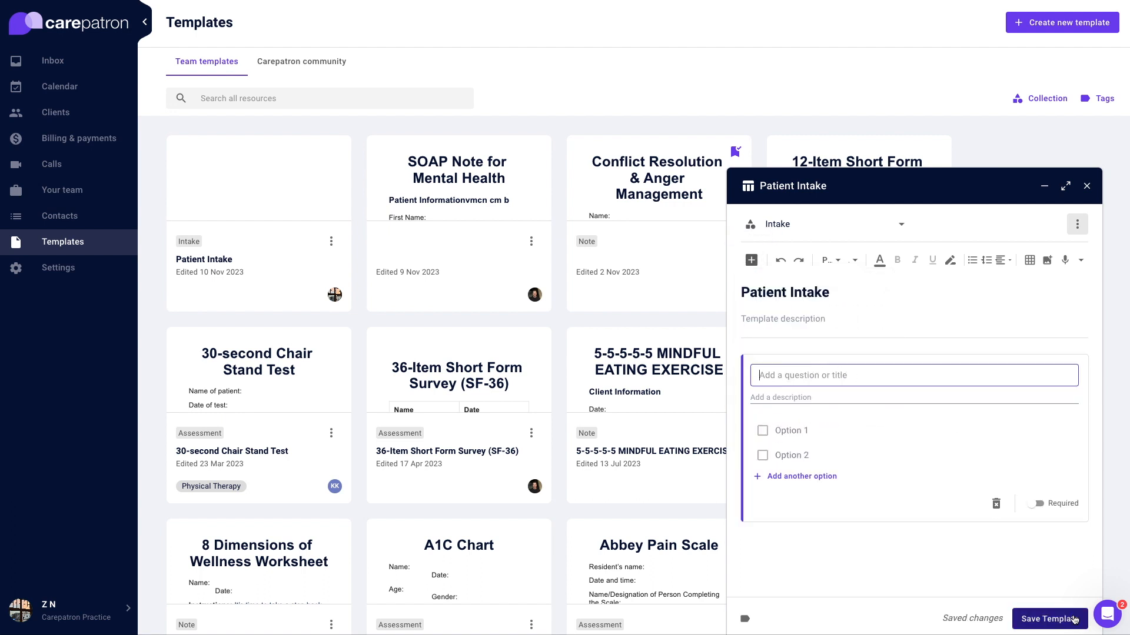
pyautogui.click(1085, 186)
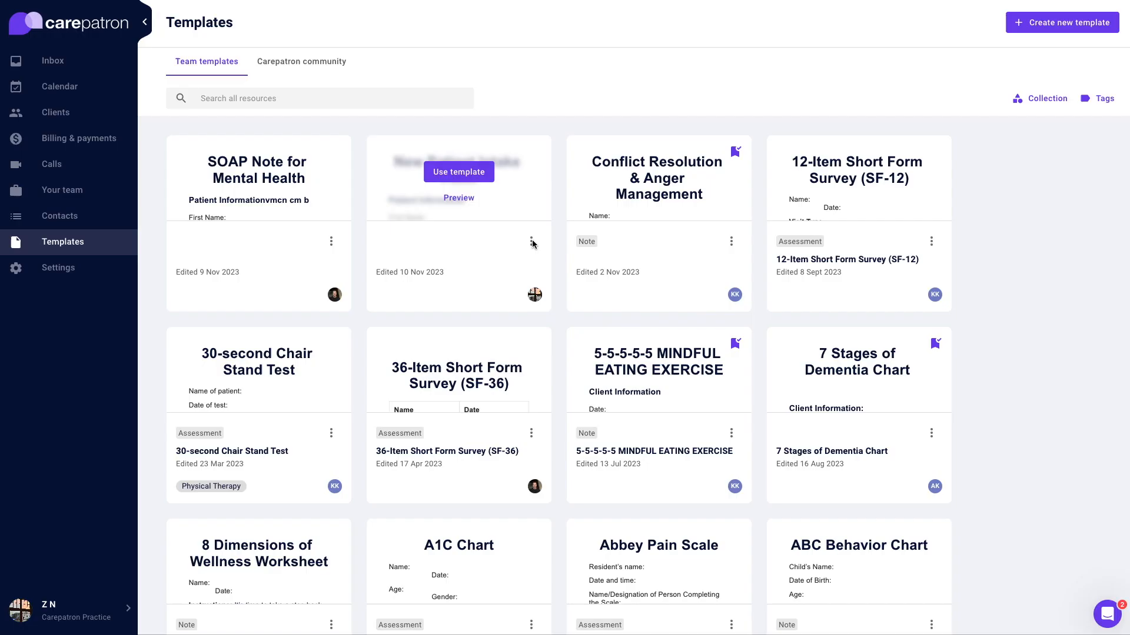
# Begin publishing the template to the community and list its category choices.
pyautogui.click(531, 240)
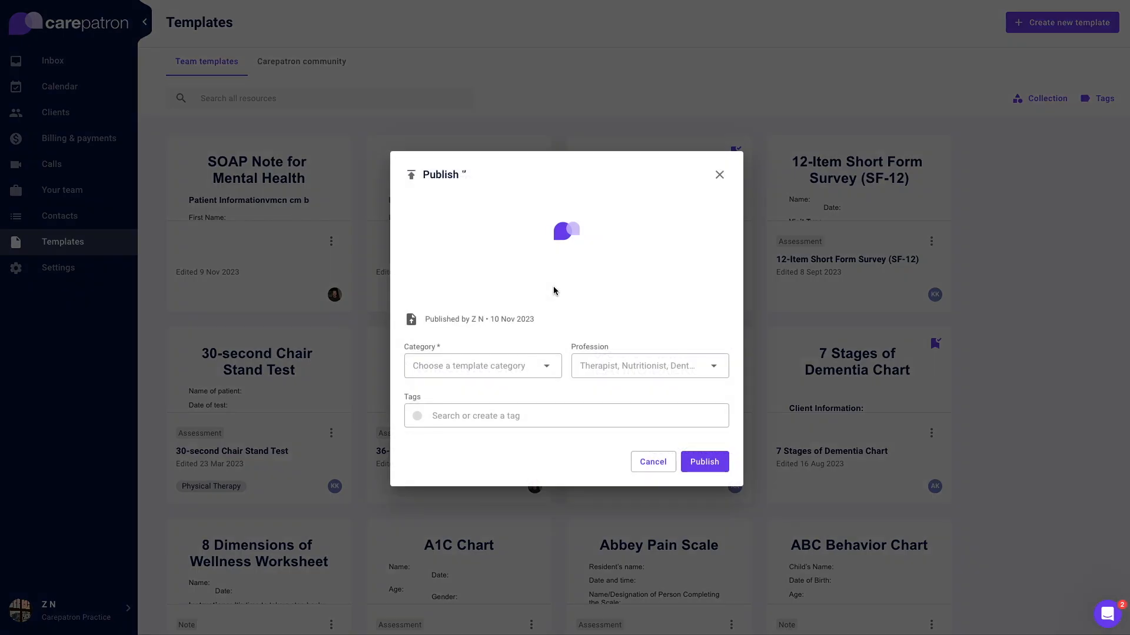
pyautogui.click(481, 365)
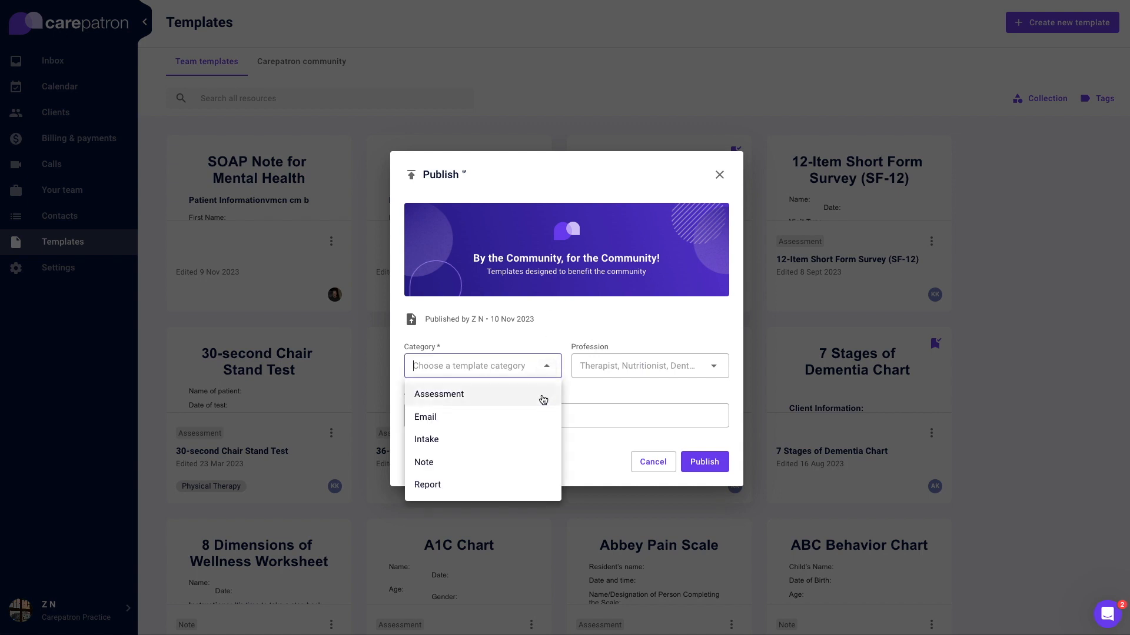